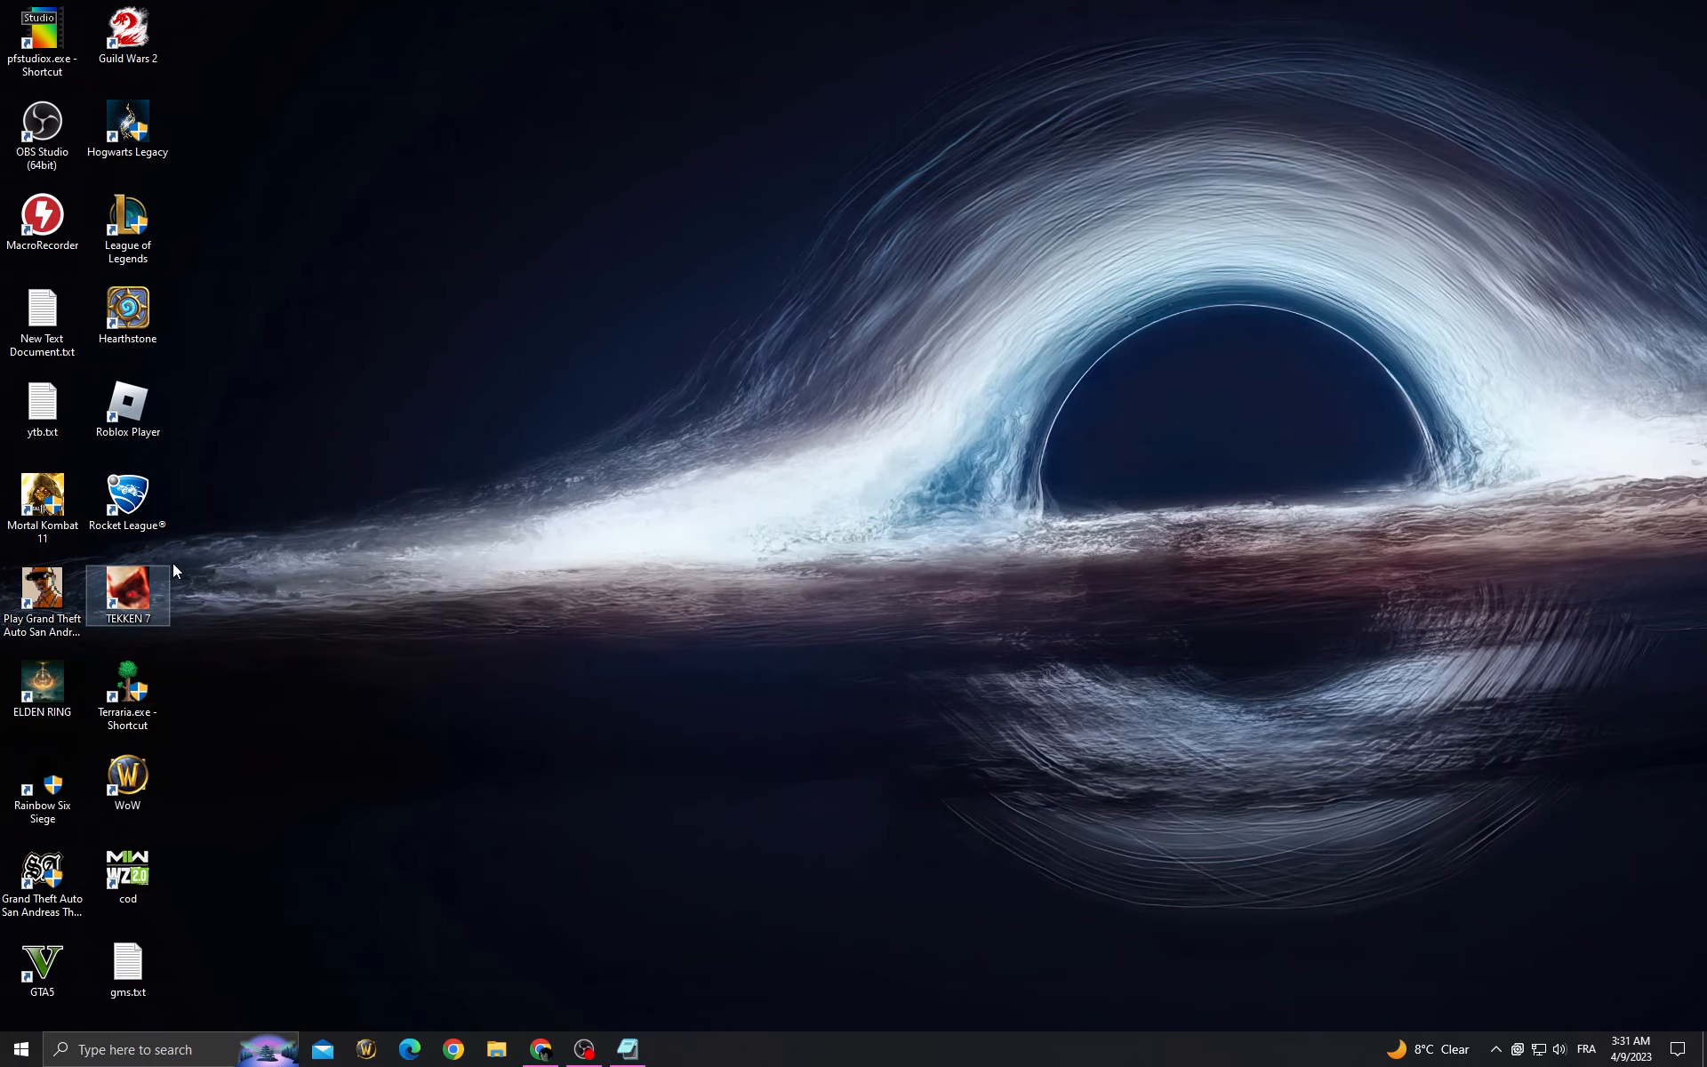
- Launch GeForce Experience and check for driver updates, confirming Game Ready Driver 531.41 is current
click(670, 1049)
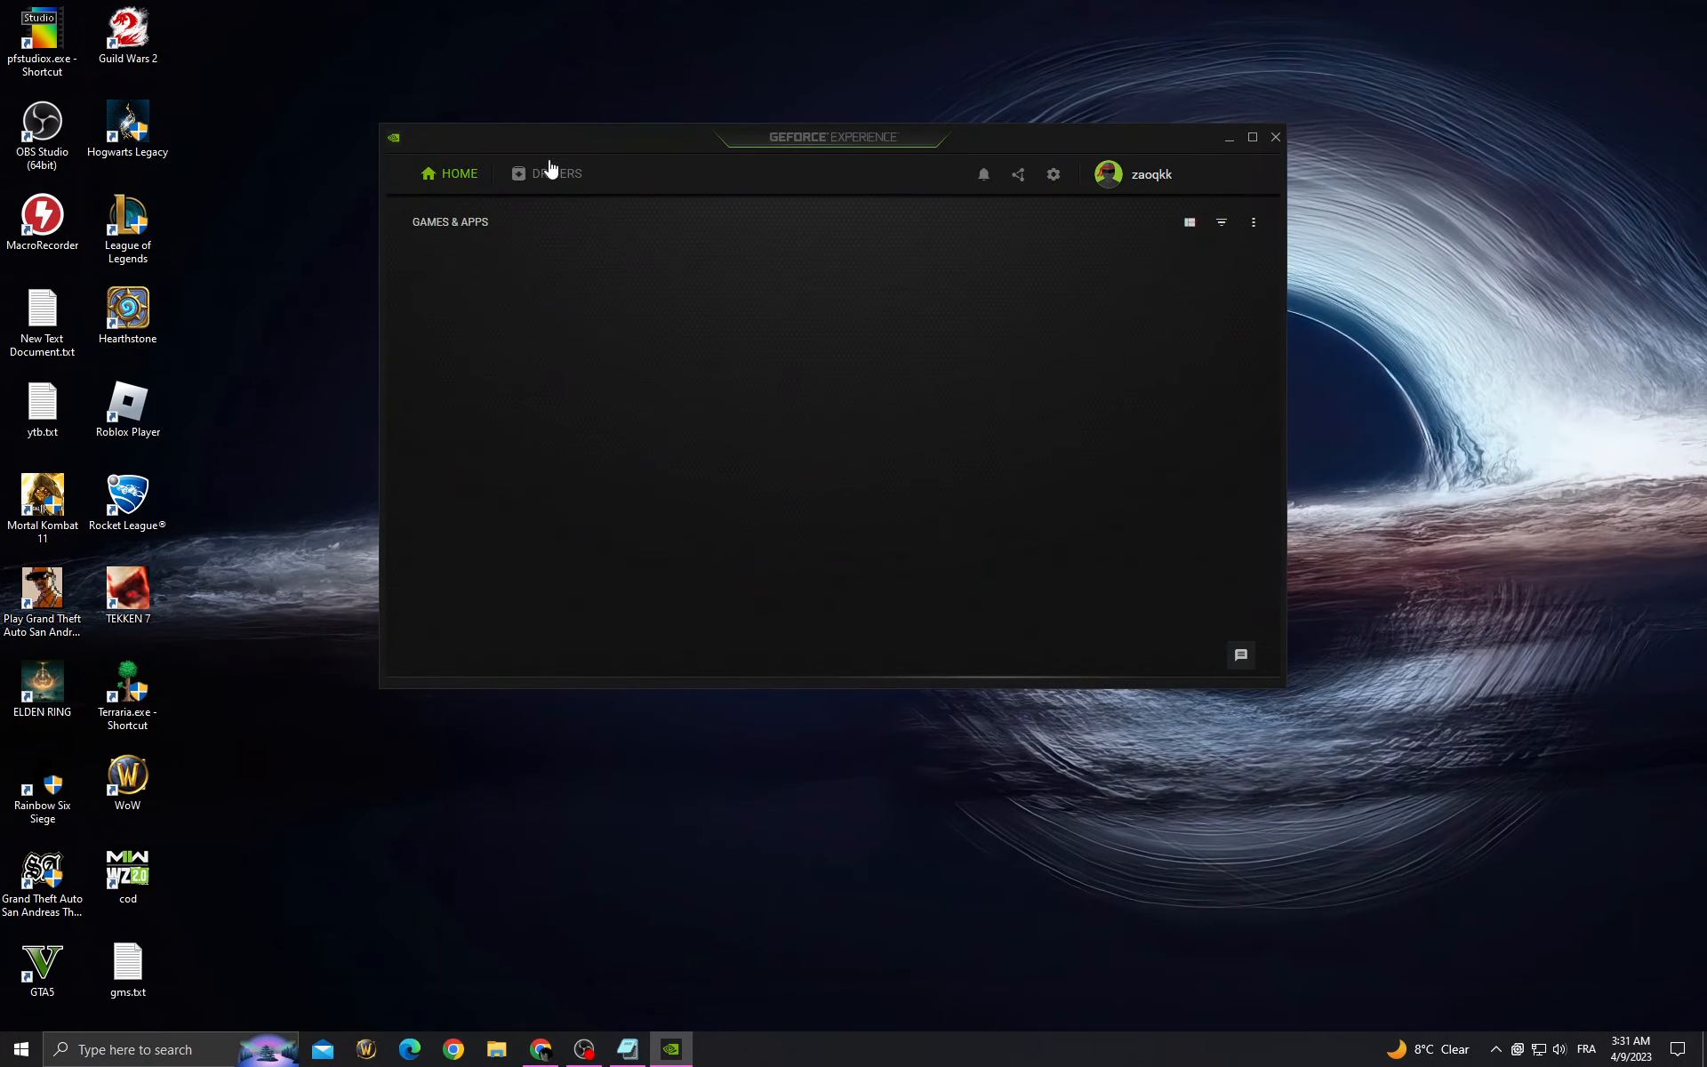
click(555, 173)
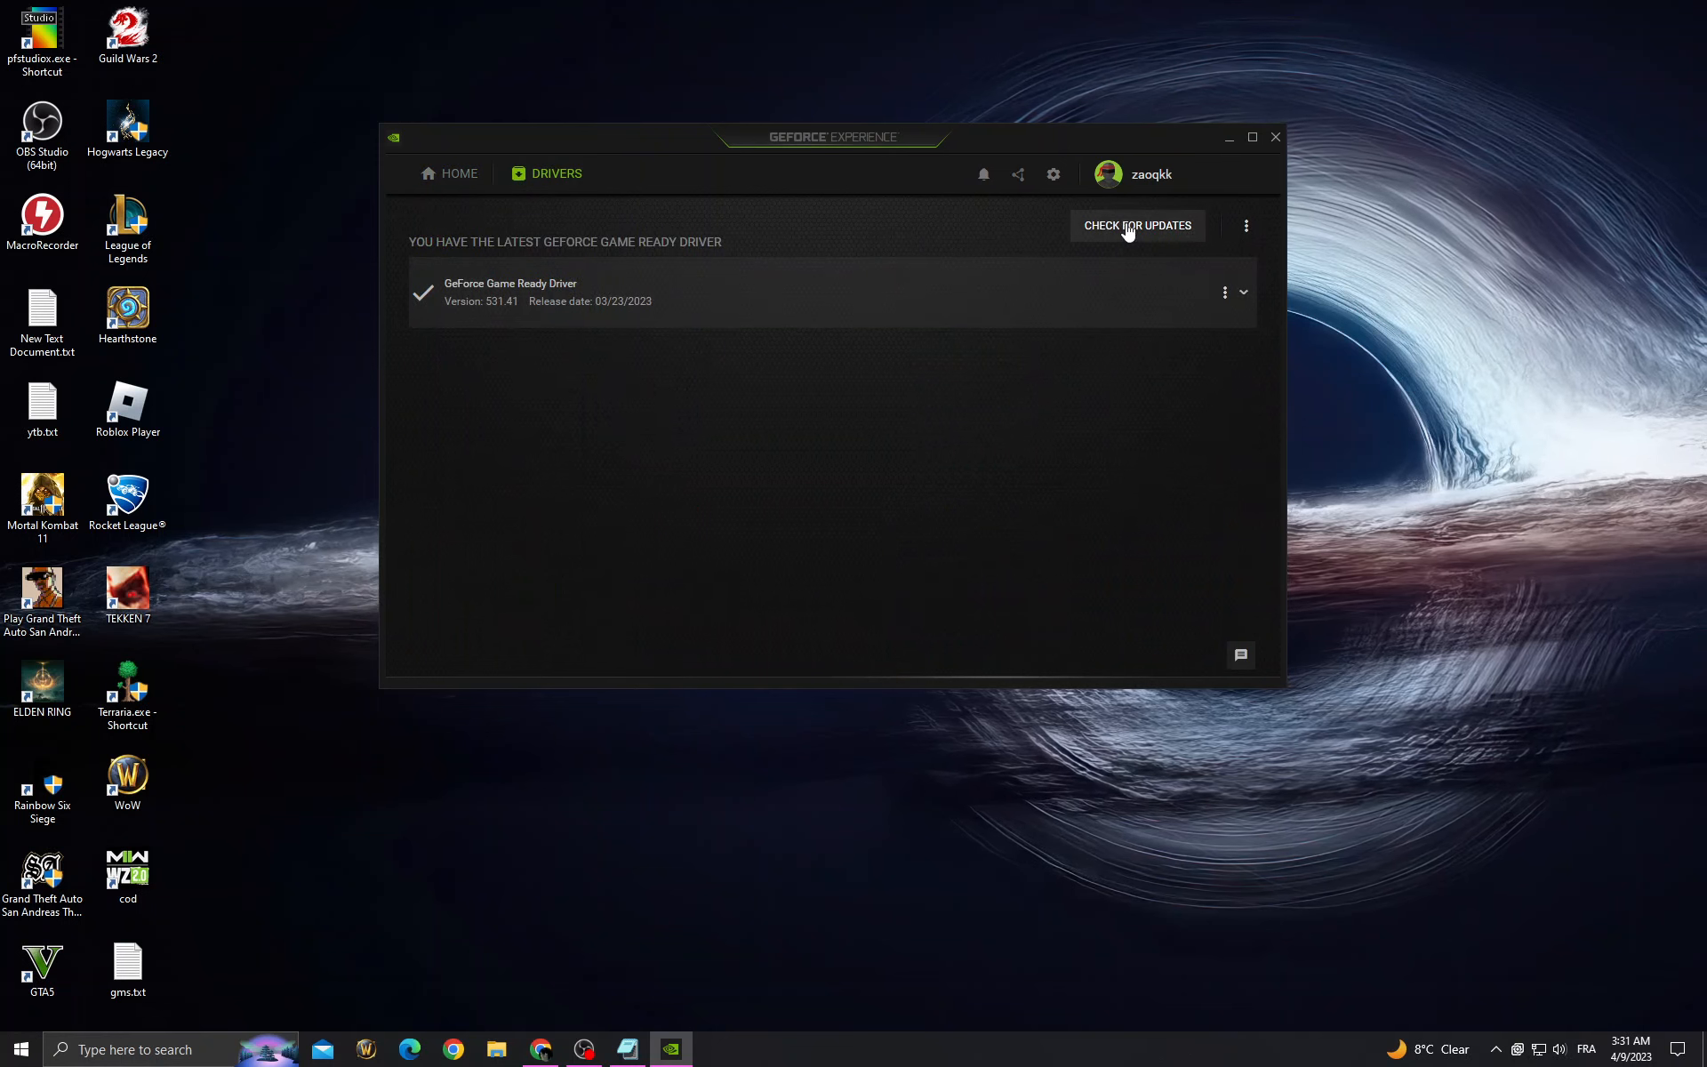
click(1136, 225)
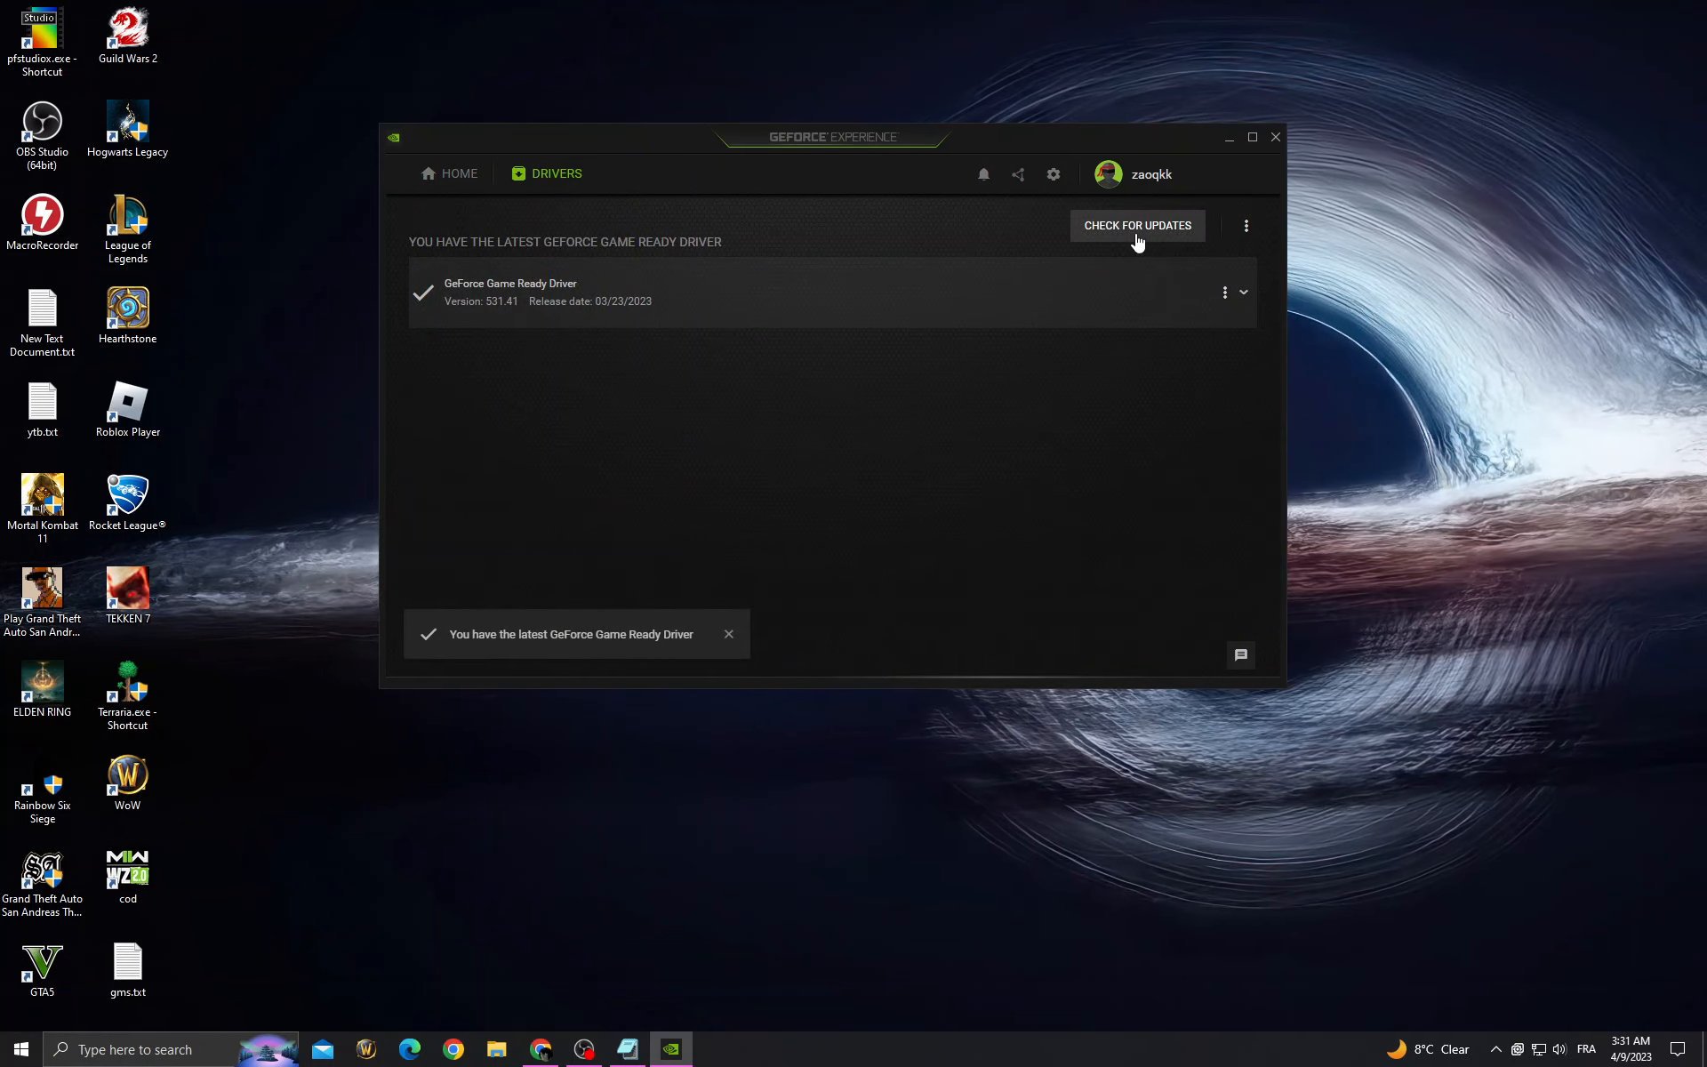
mouse_move(1156, 111)
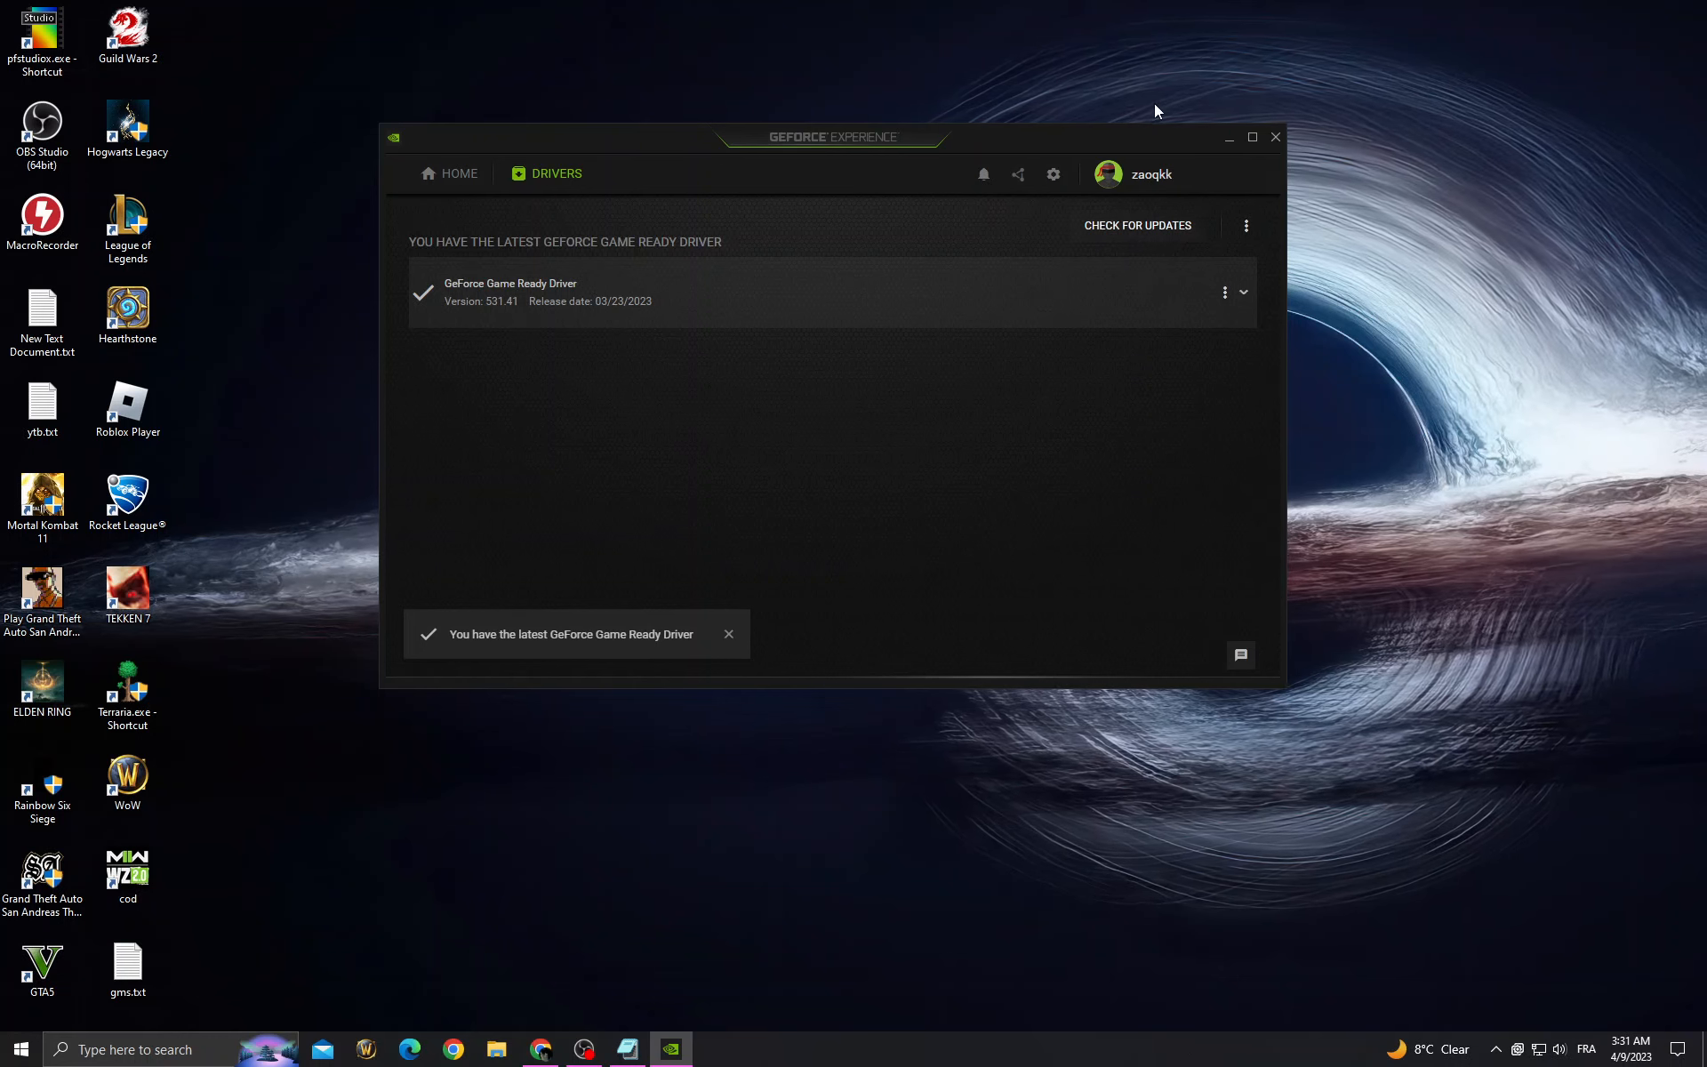
- Turn on Image Scaling in General settings (77% render resolution, sharpening 50)
click(1052, 173)
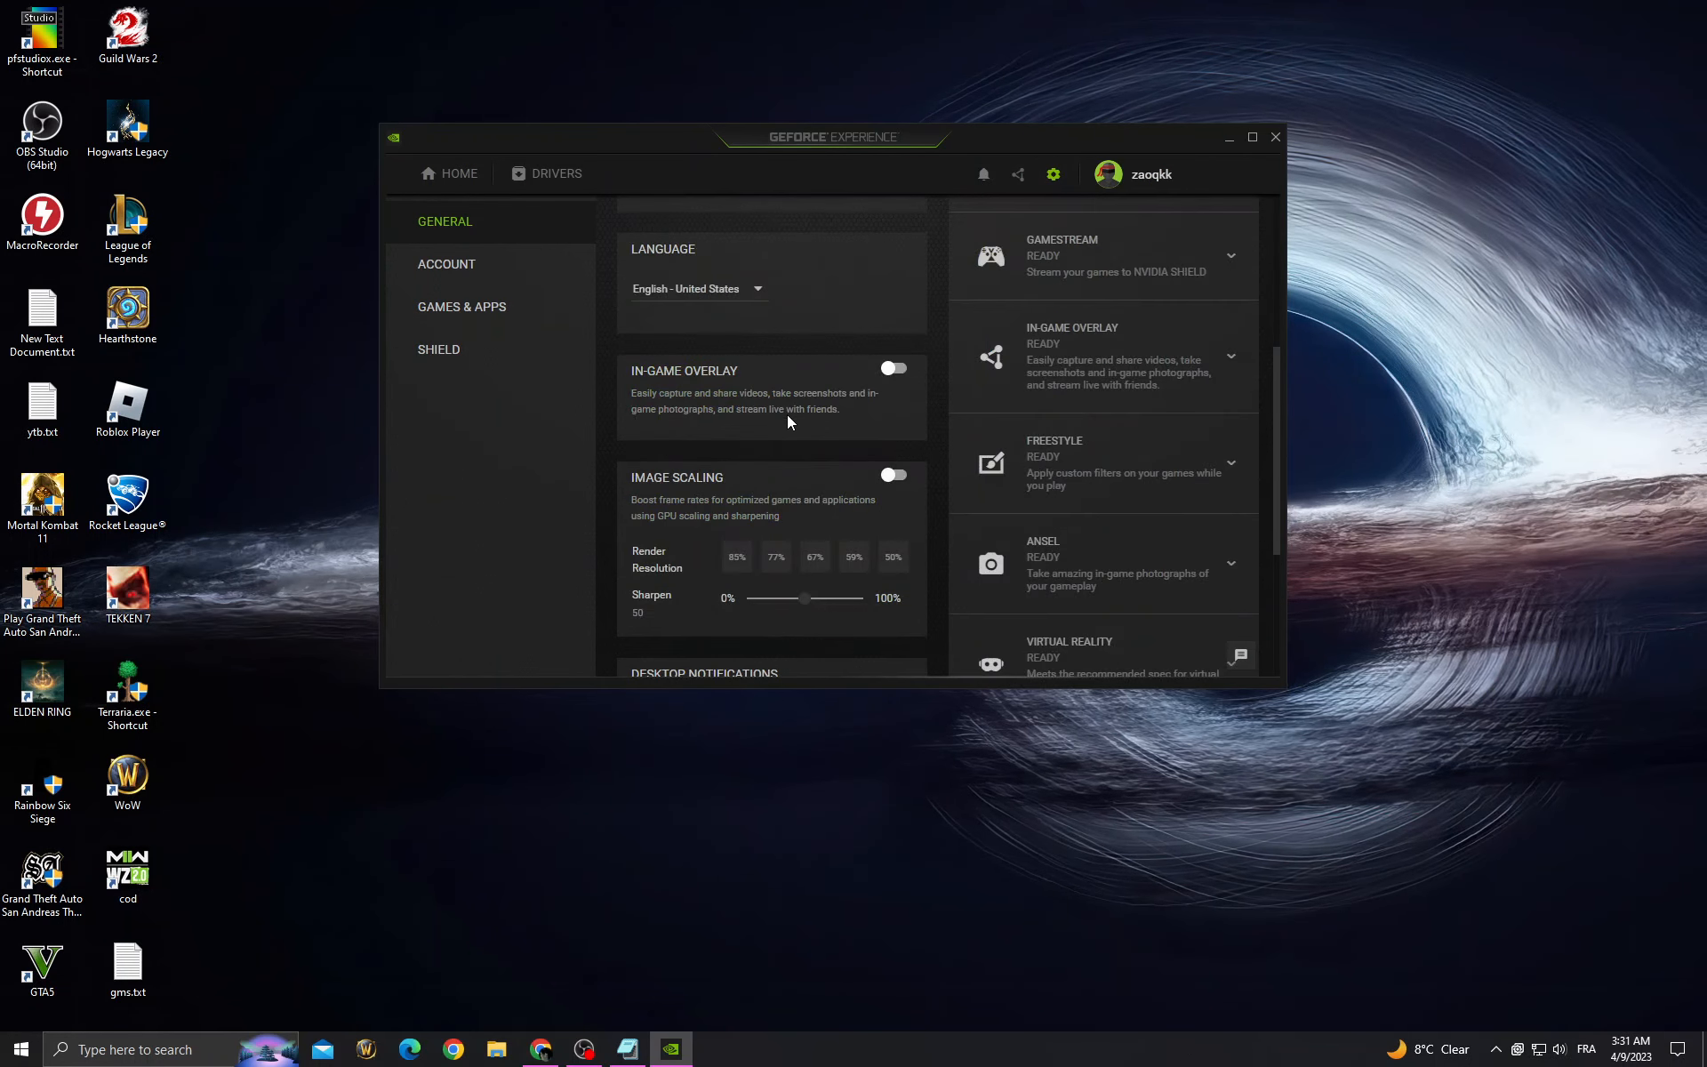
mouse_move(848, 481)
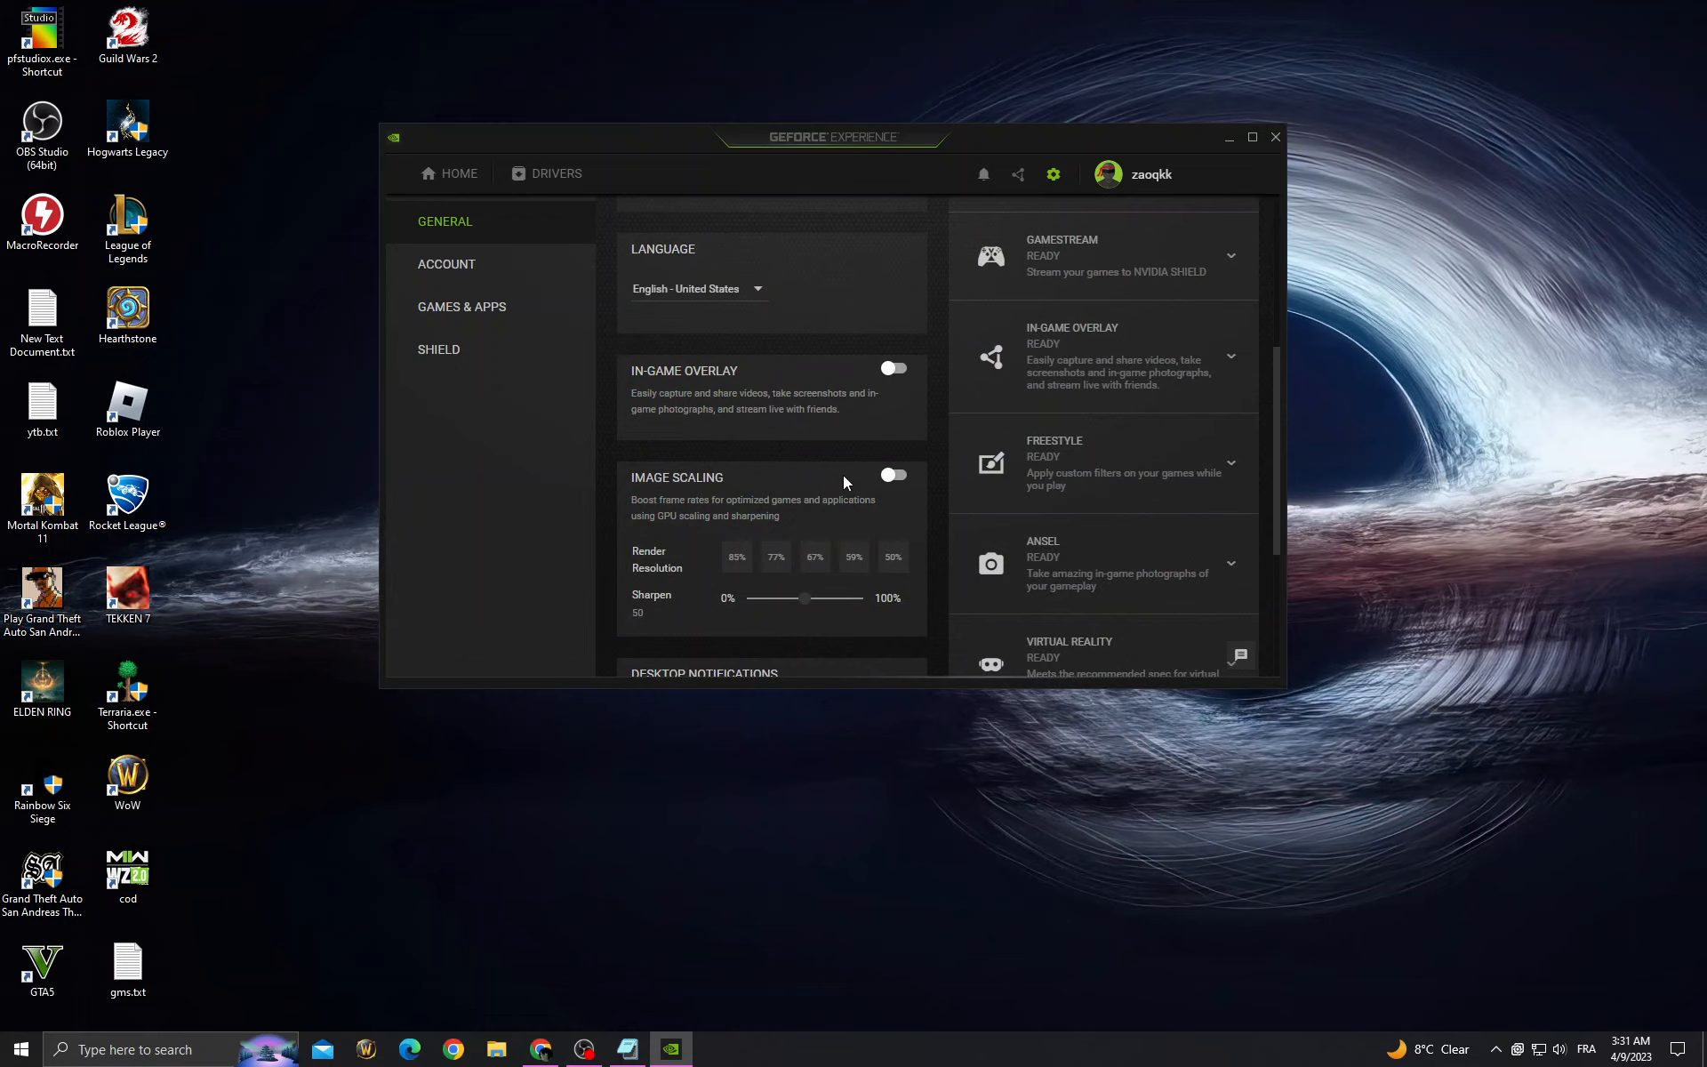
click(892, 473)
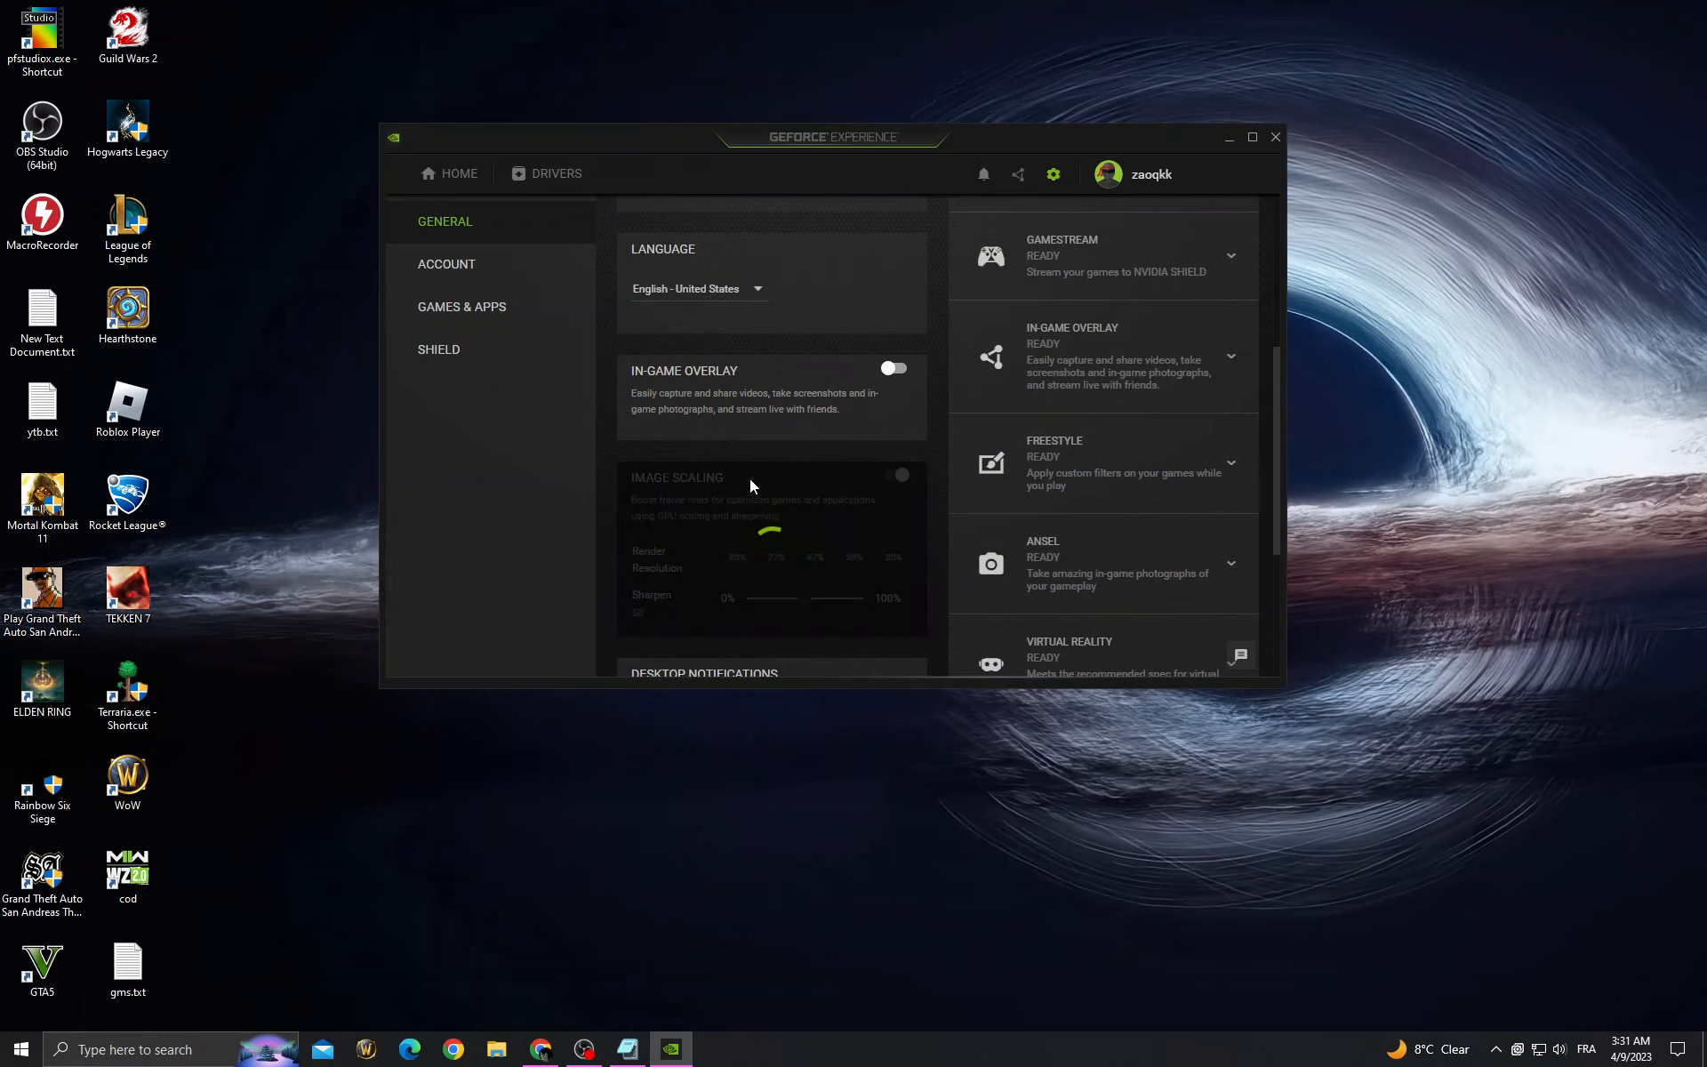
click(896, 475)
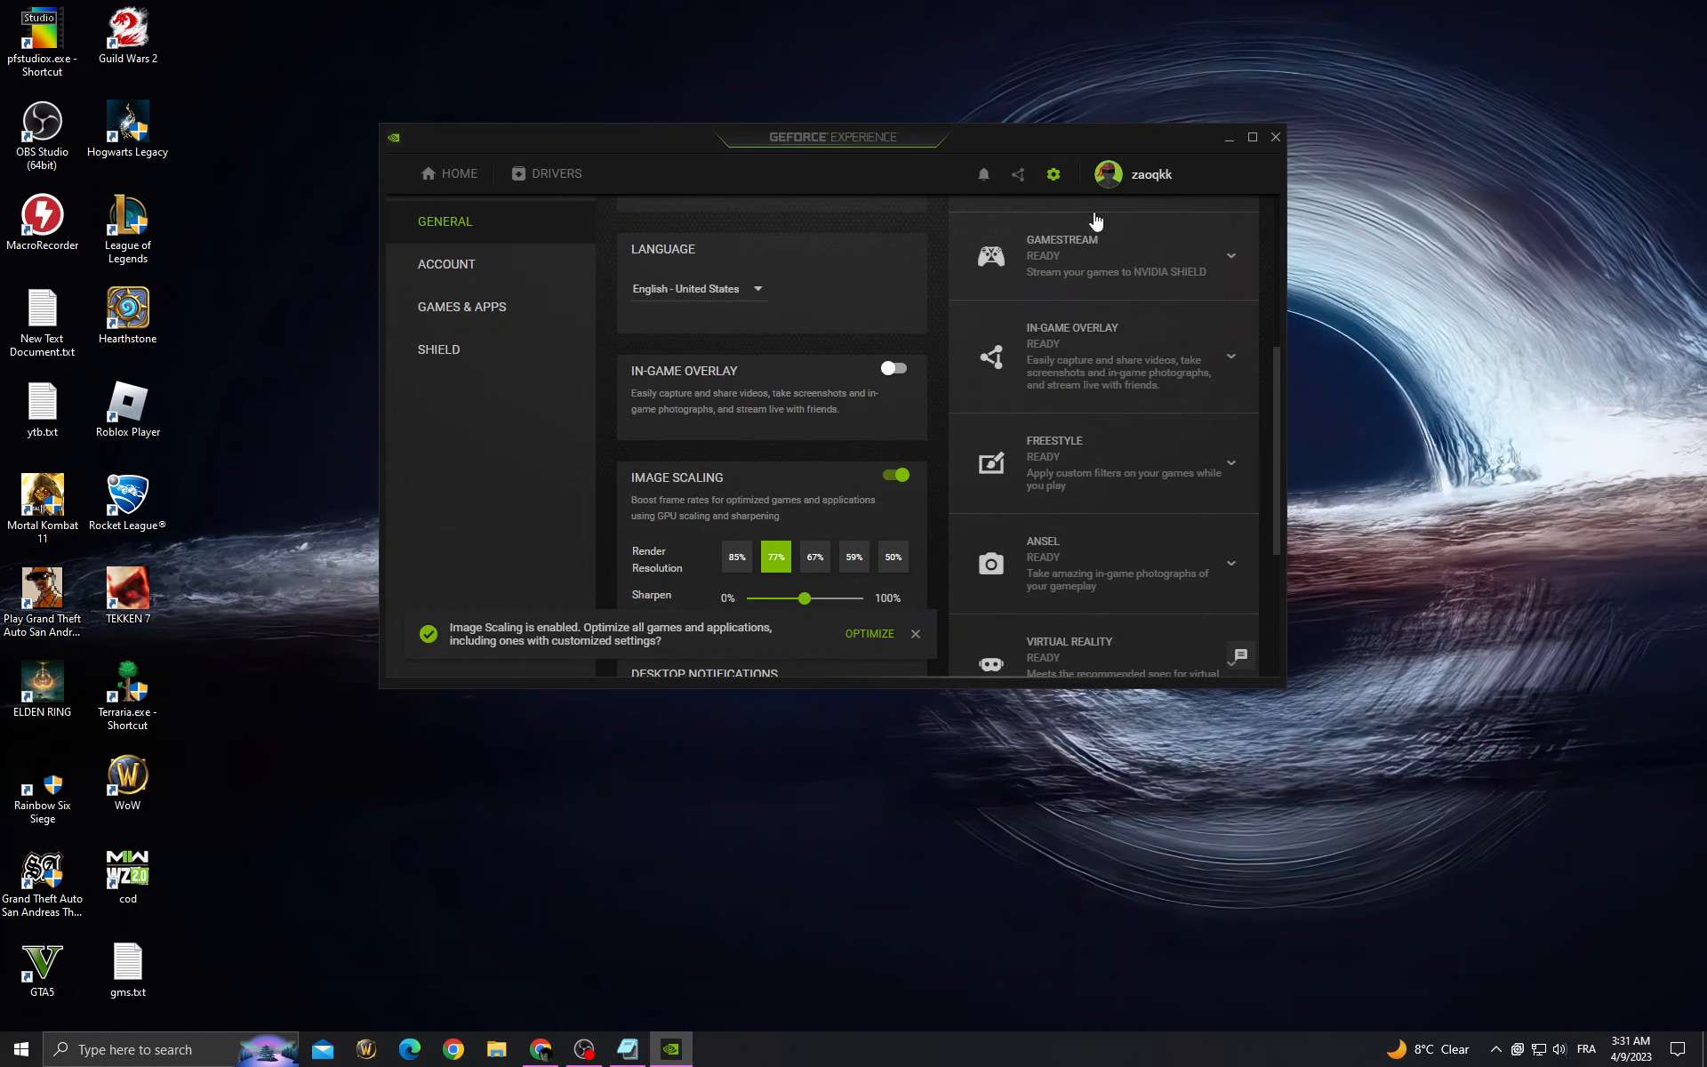
mouse_move(825, 840)
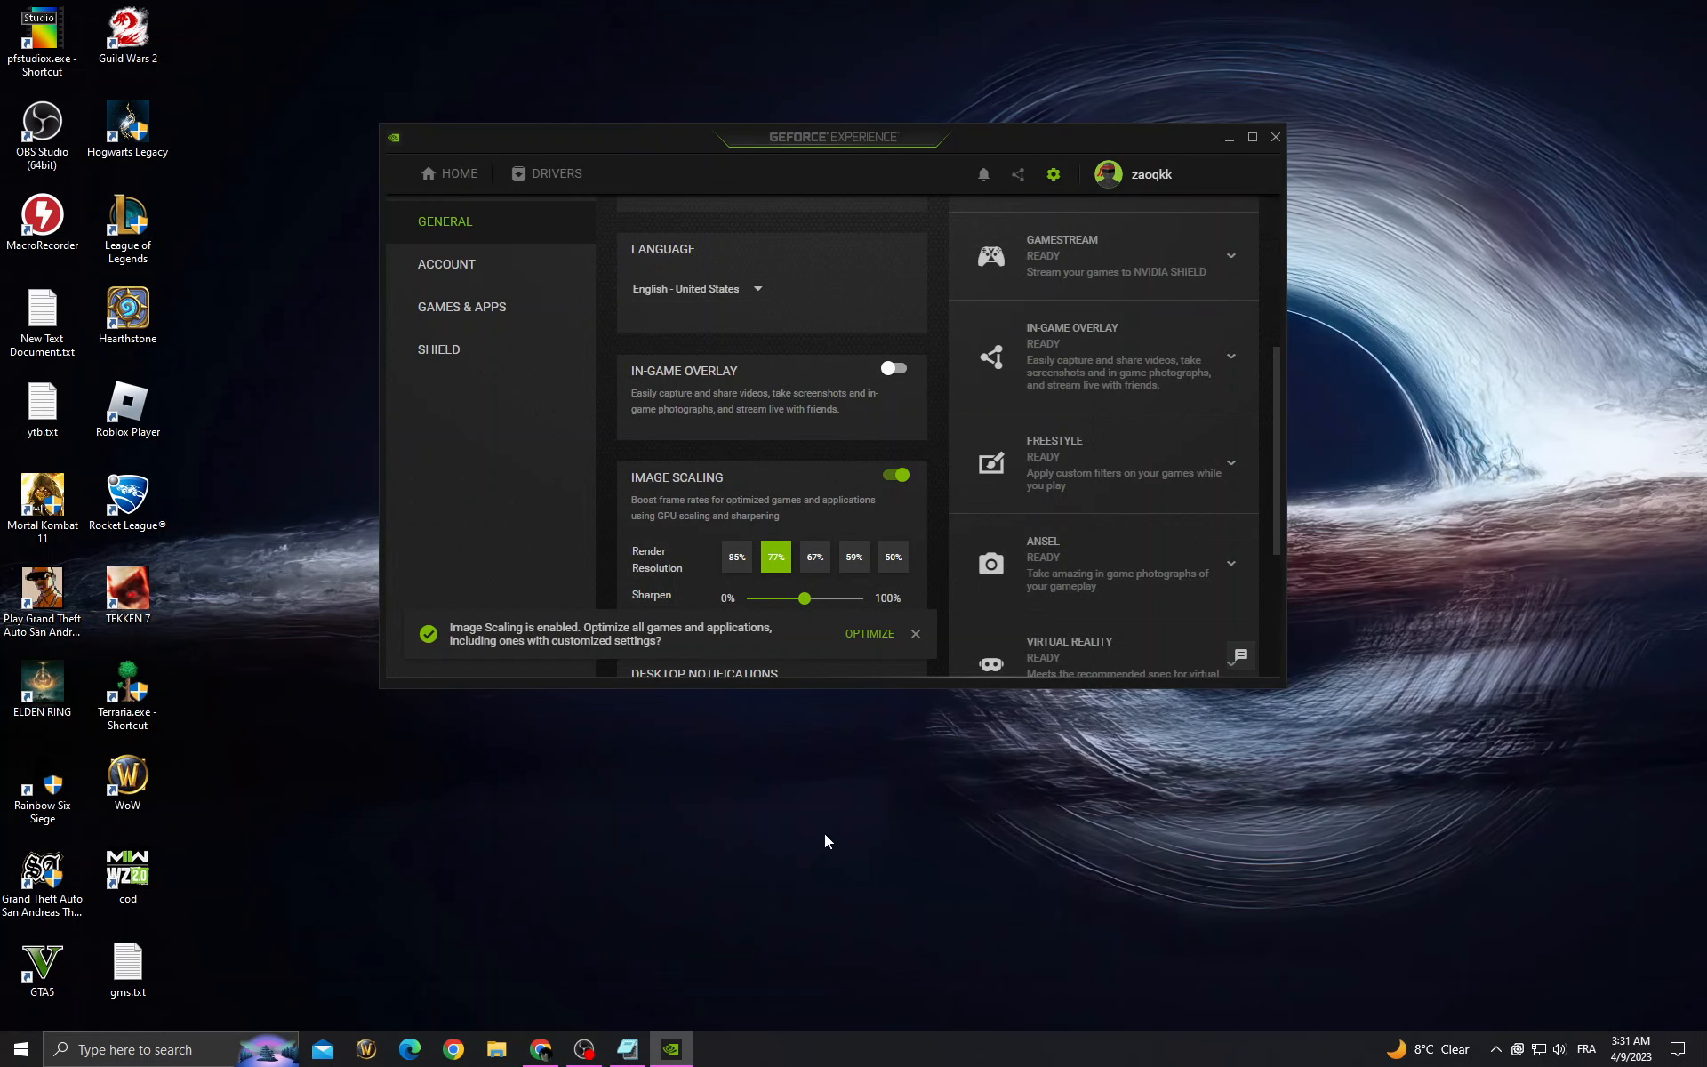
mouse_move(703, 941)
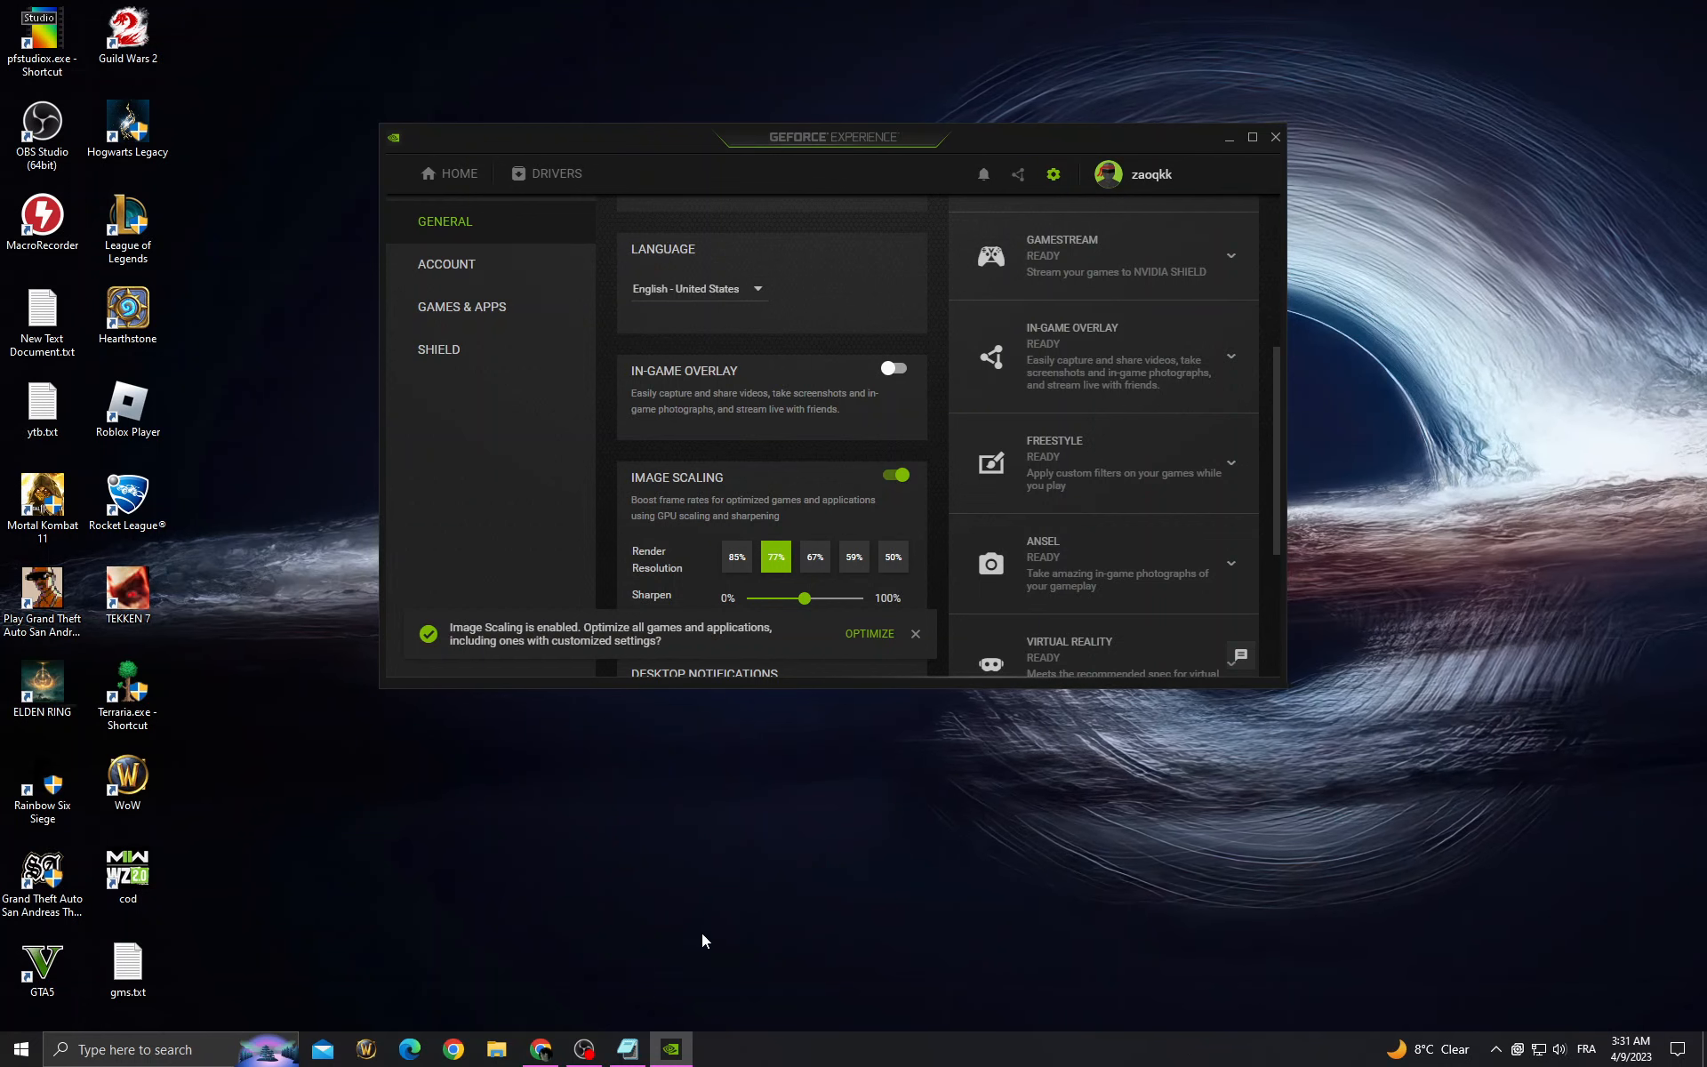